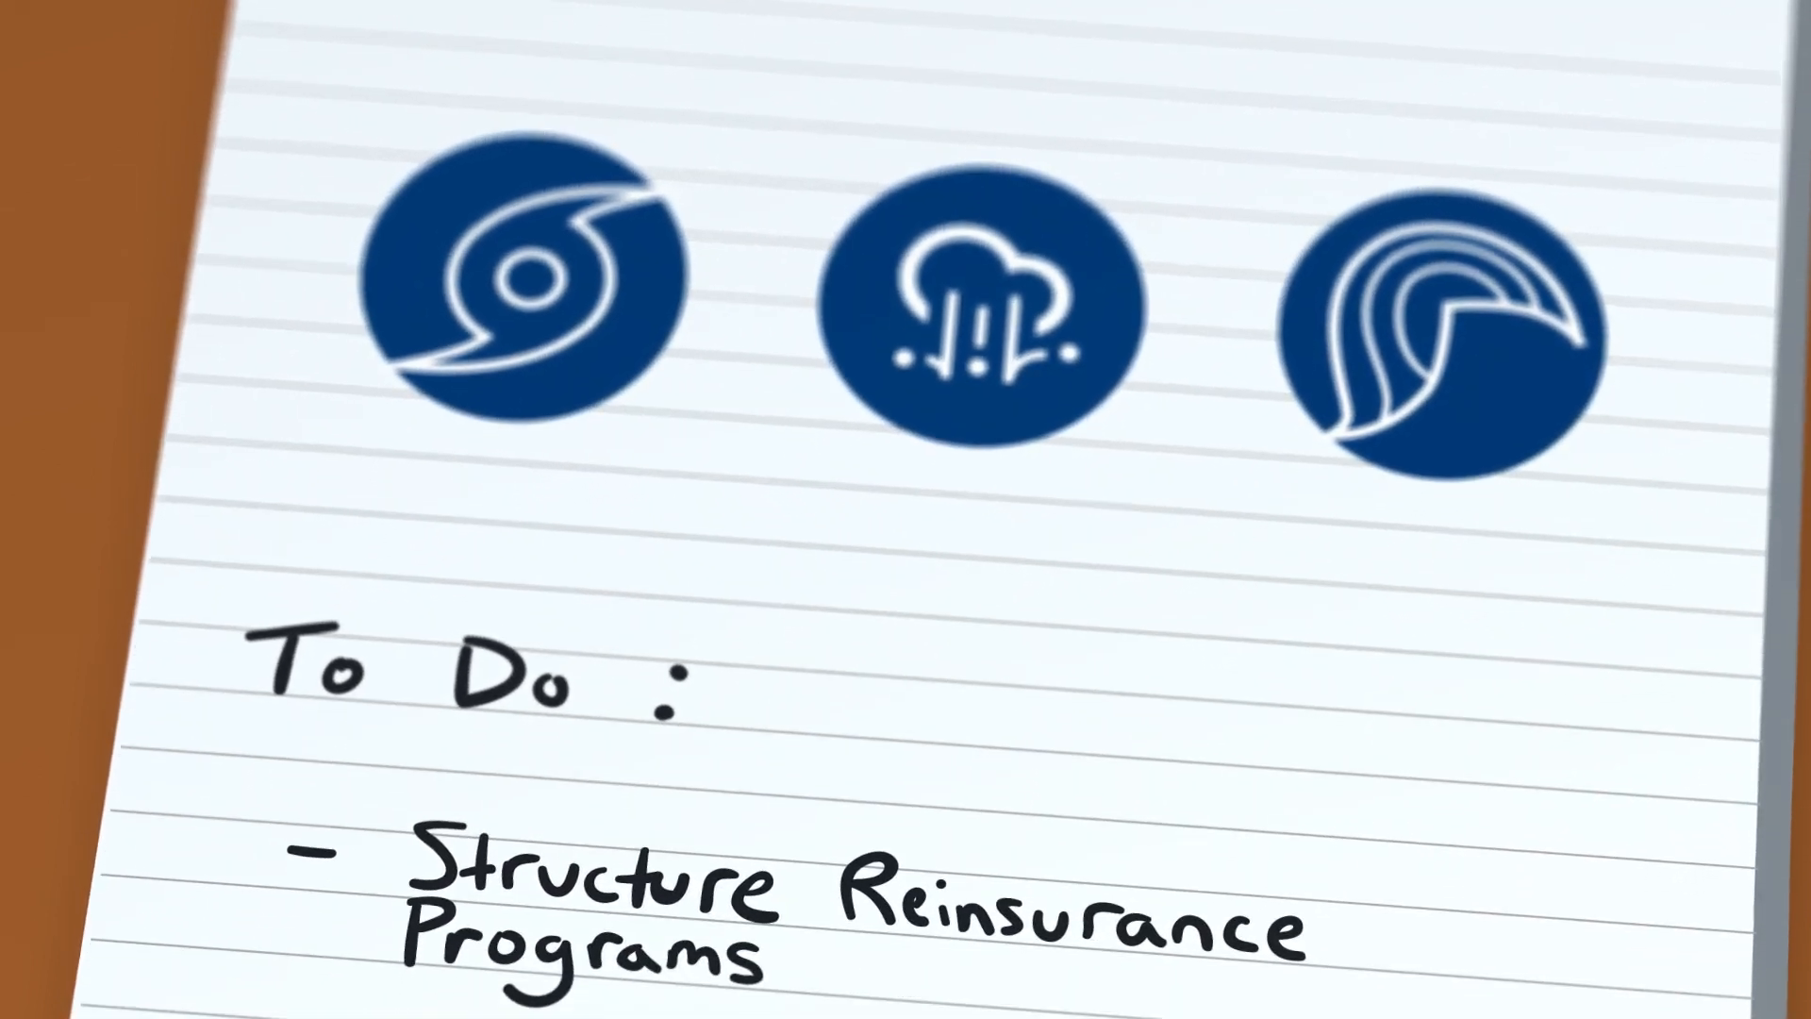
Step: Scroll through the explainer until 'Assess Risk of each Contract' is written as the second to-do
{"action": "scroll", "scroll_direction": "down", "scroll_amount": 3}
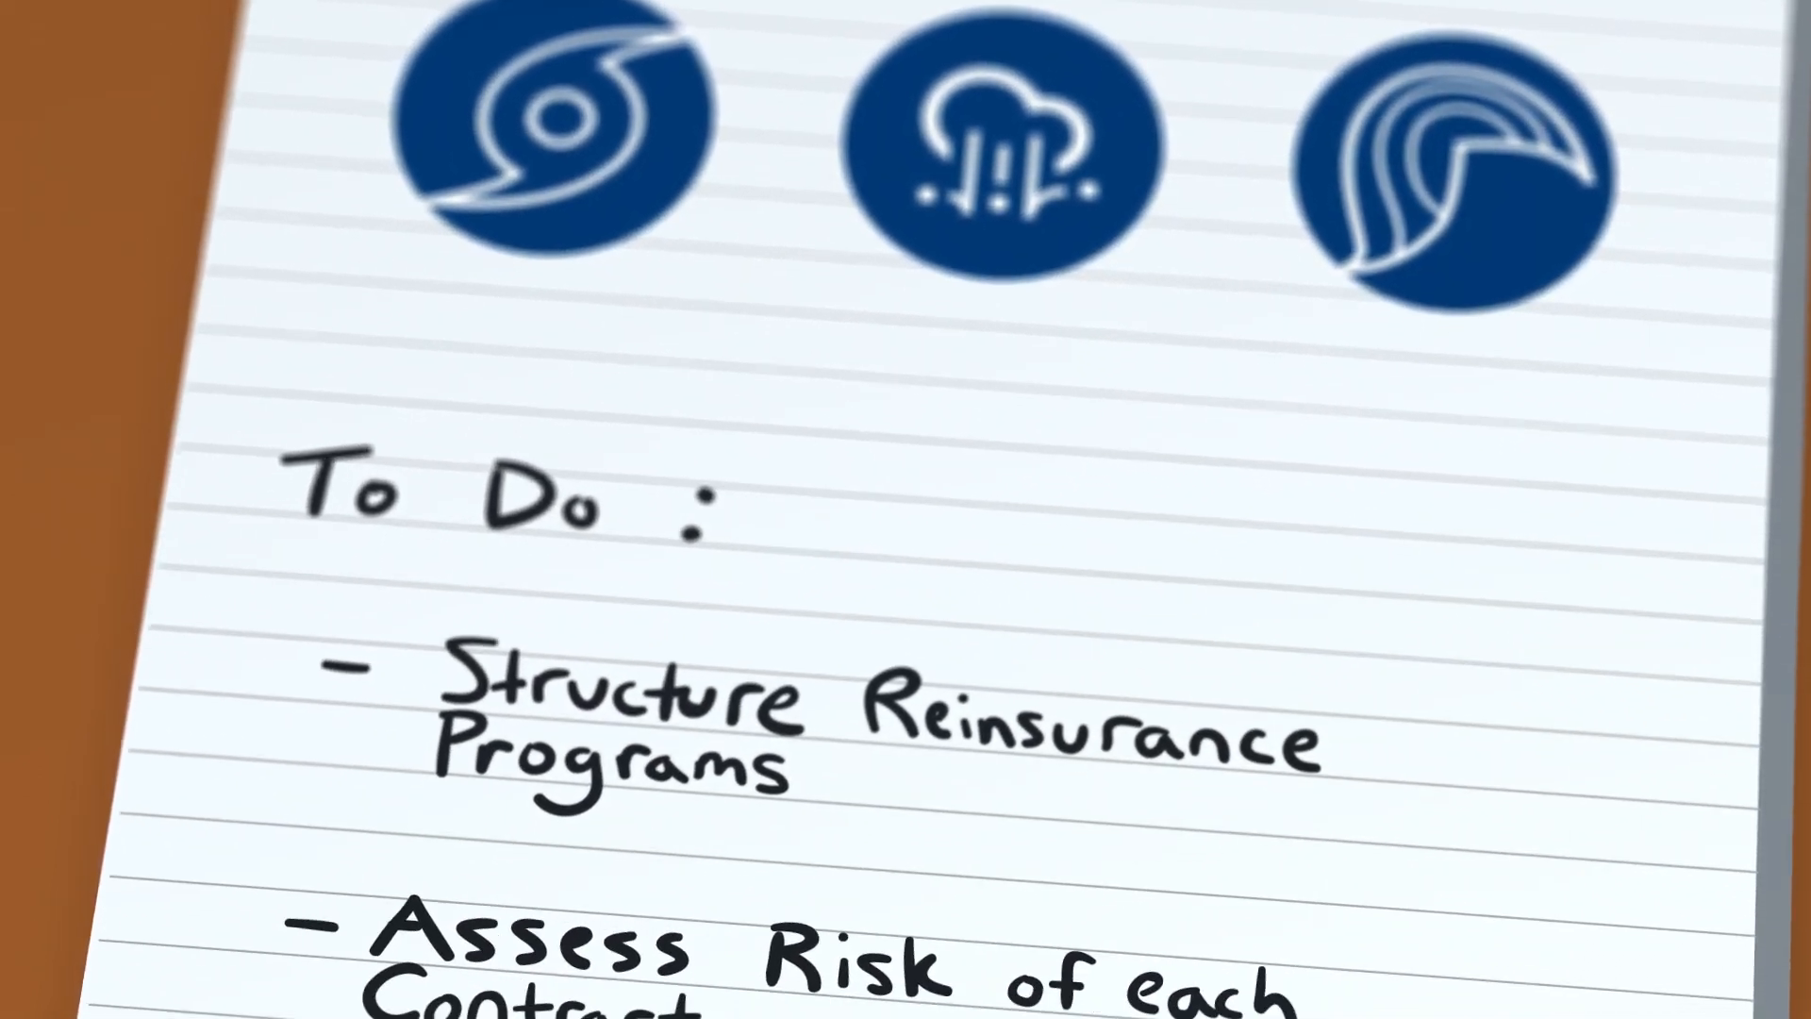
{"action": "scroll", "scroll_direction": "down", "scroll_amount": 3}
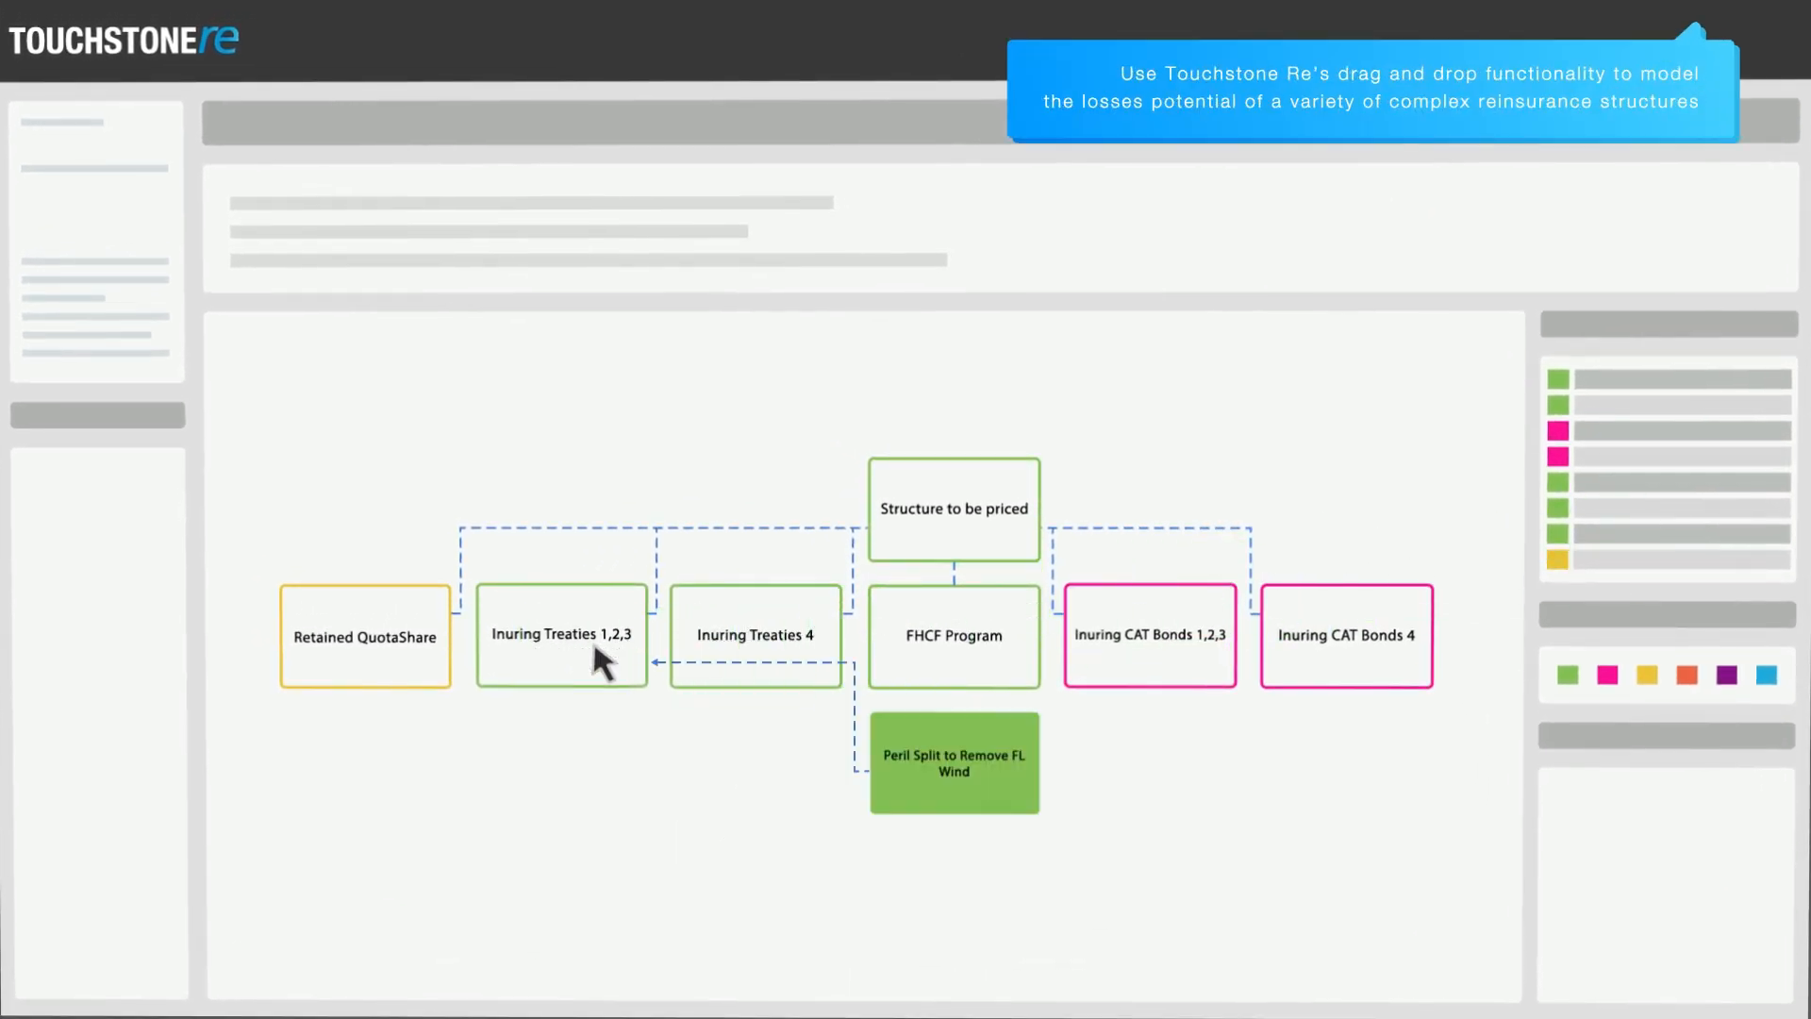
{"action": "mouse_move", "coordinate": [950, 772]}
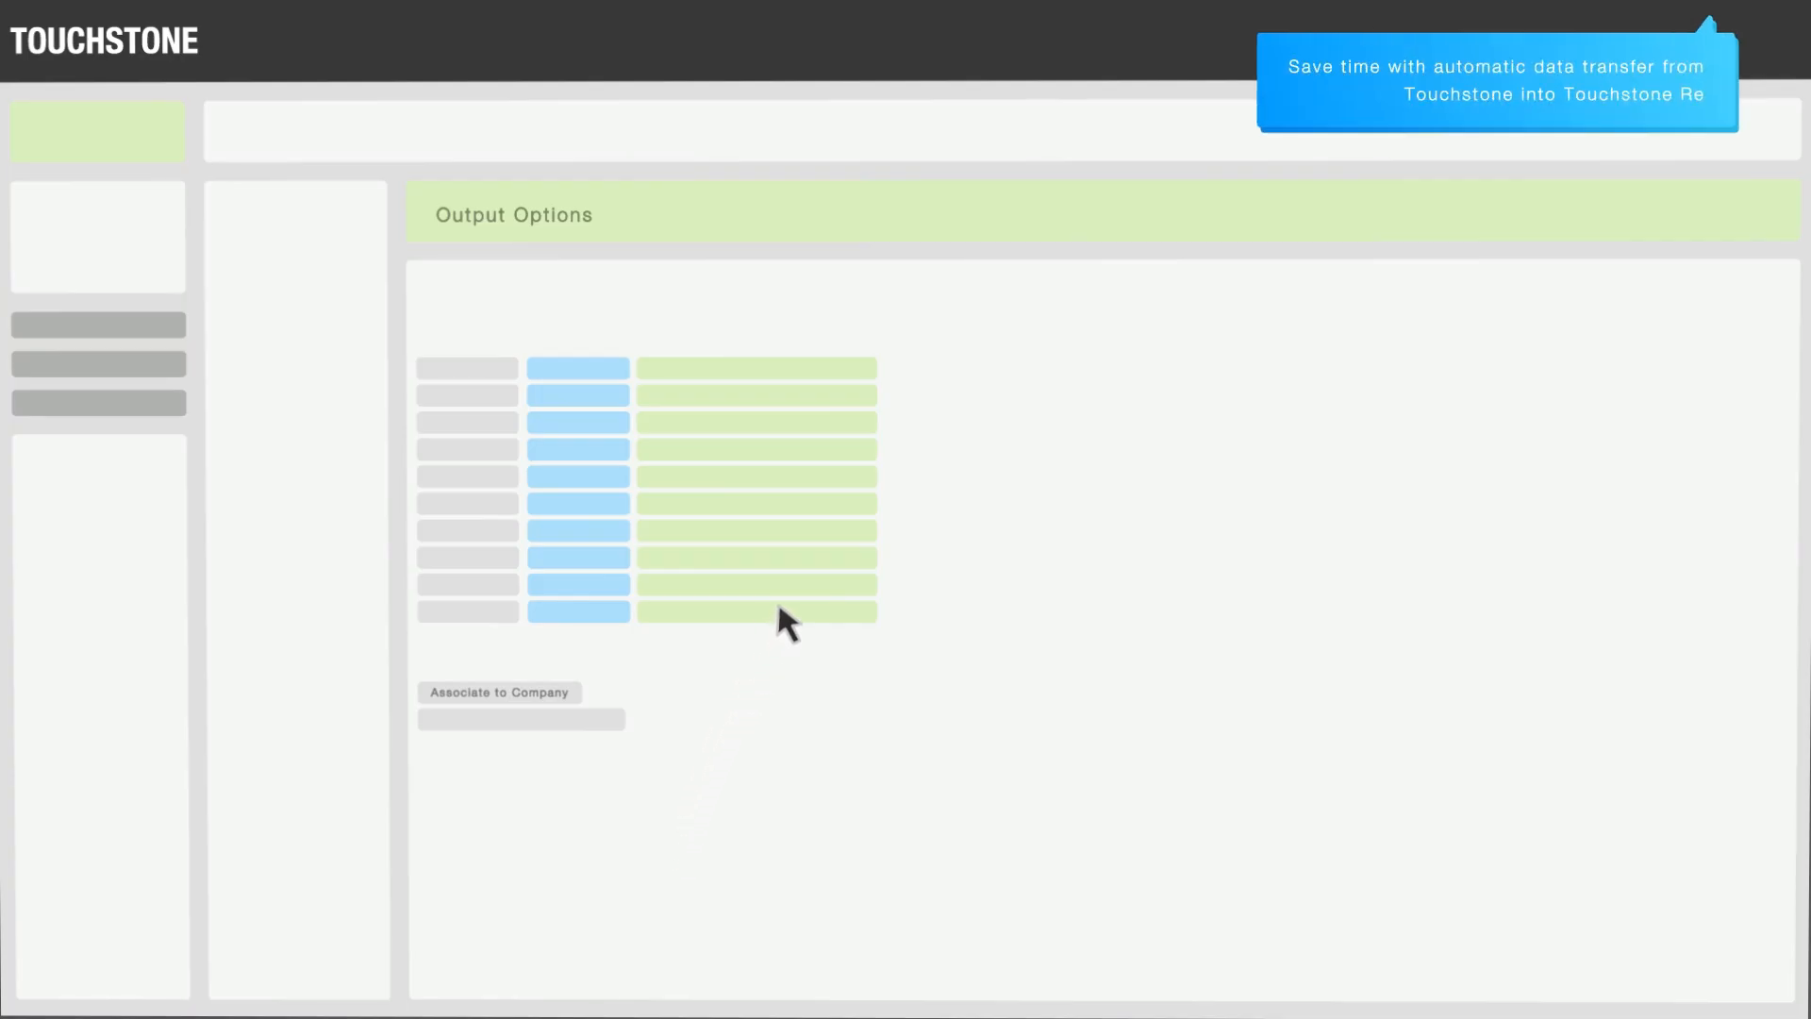
{"action": "mouse_move", "coordinate": [670, 647]}
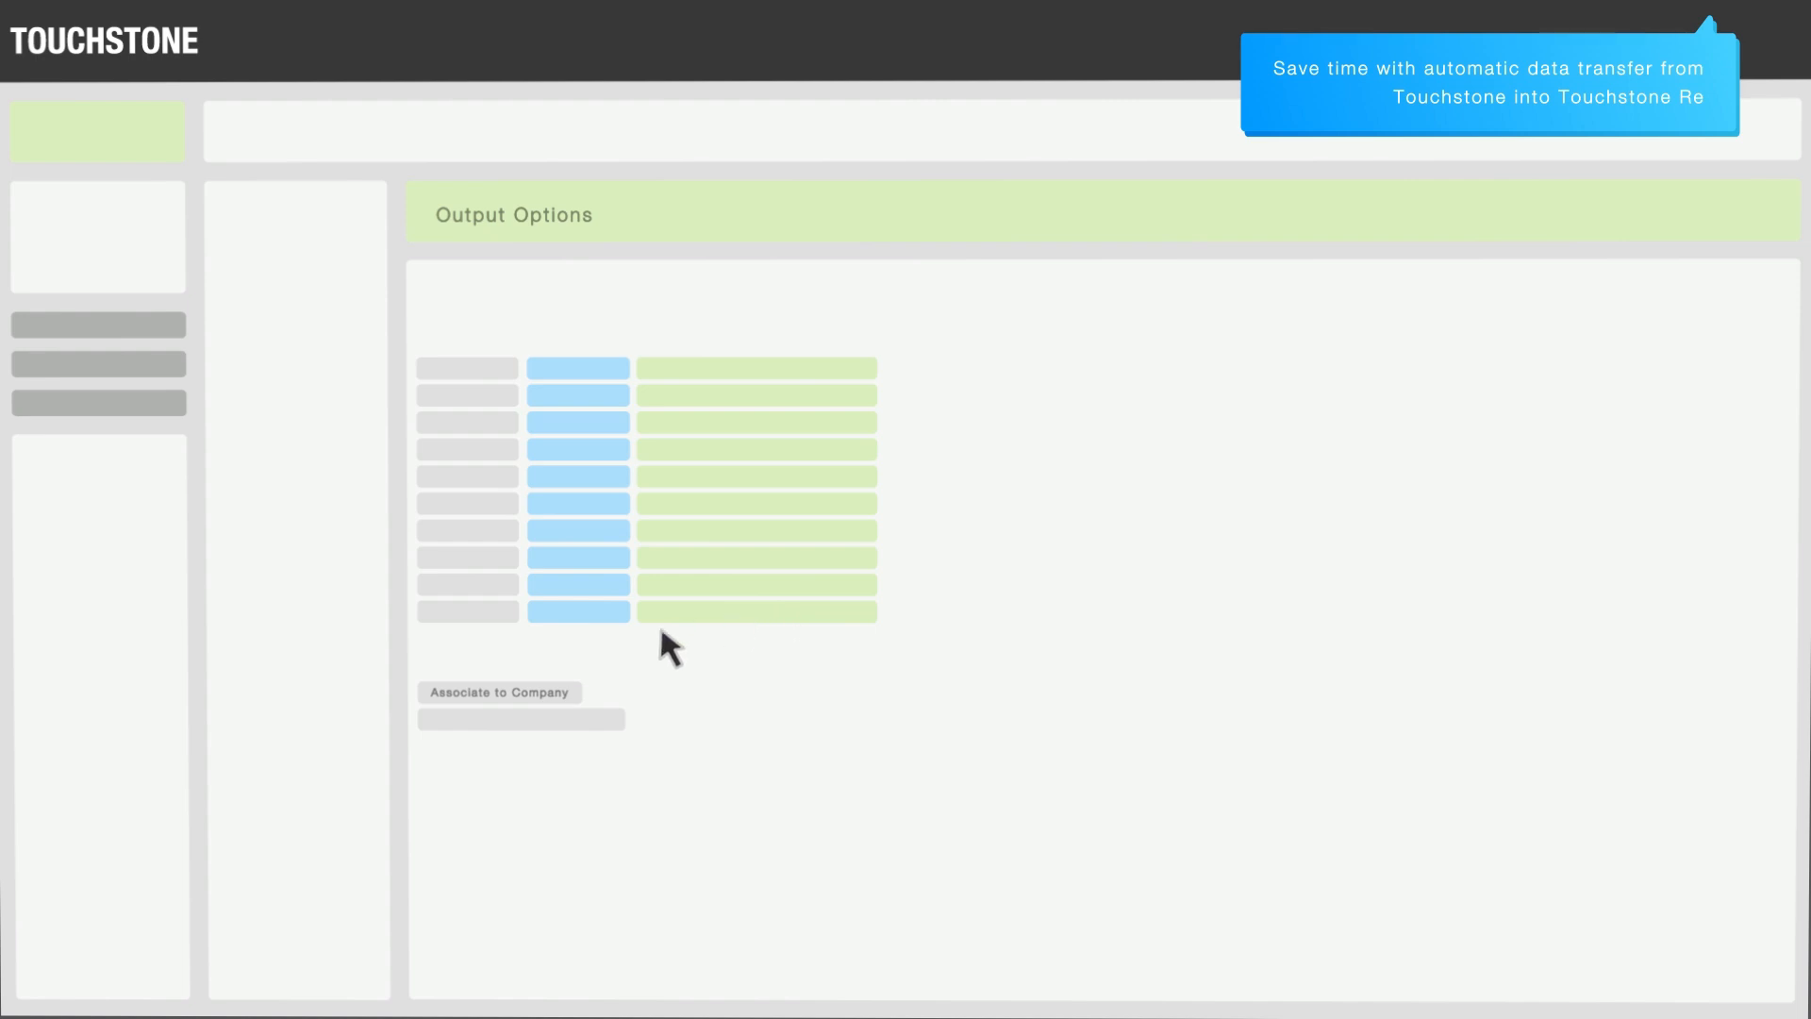
Step: Associate losses to a company from Output Options, including Ground Up losses, and confirm
{"action": "left_click", "coordinate": [499, 691]}
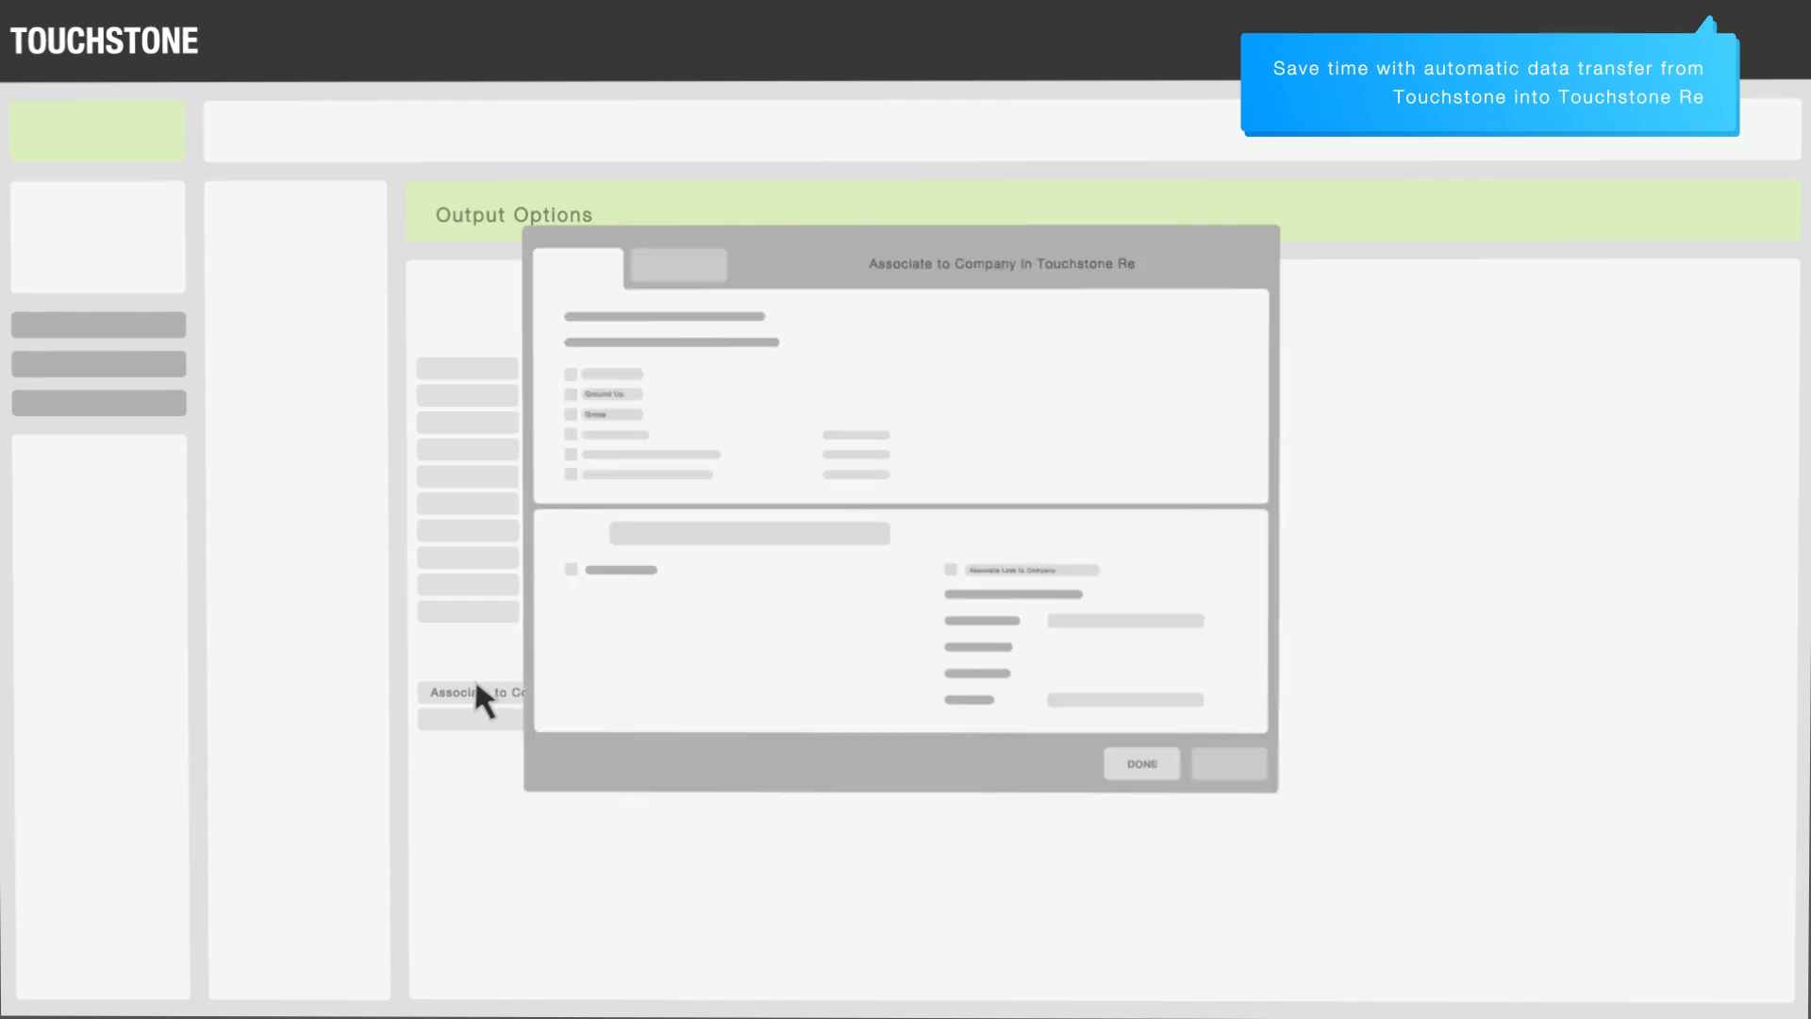
{"action": "mouse_move", "coordinate": [807, 613]}
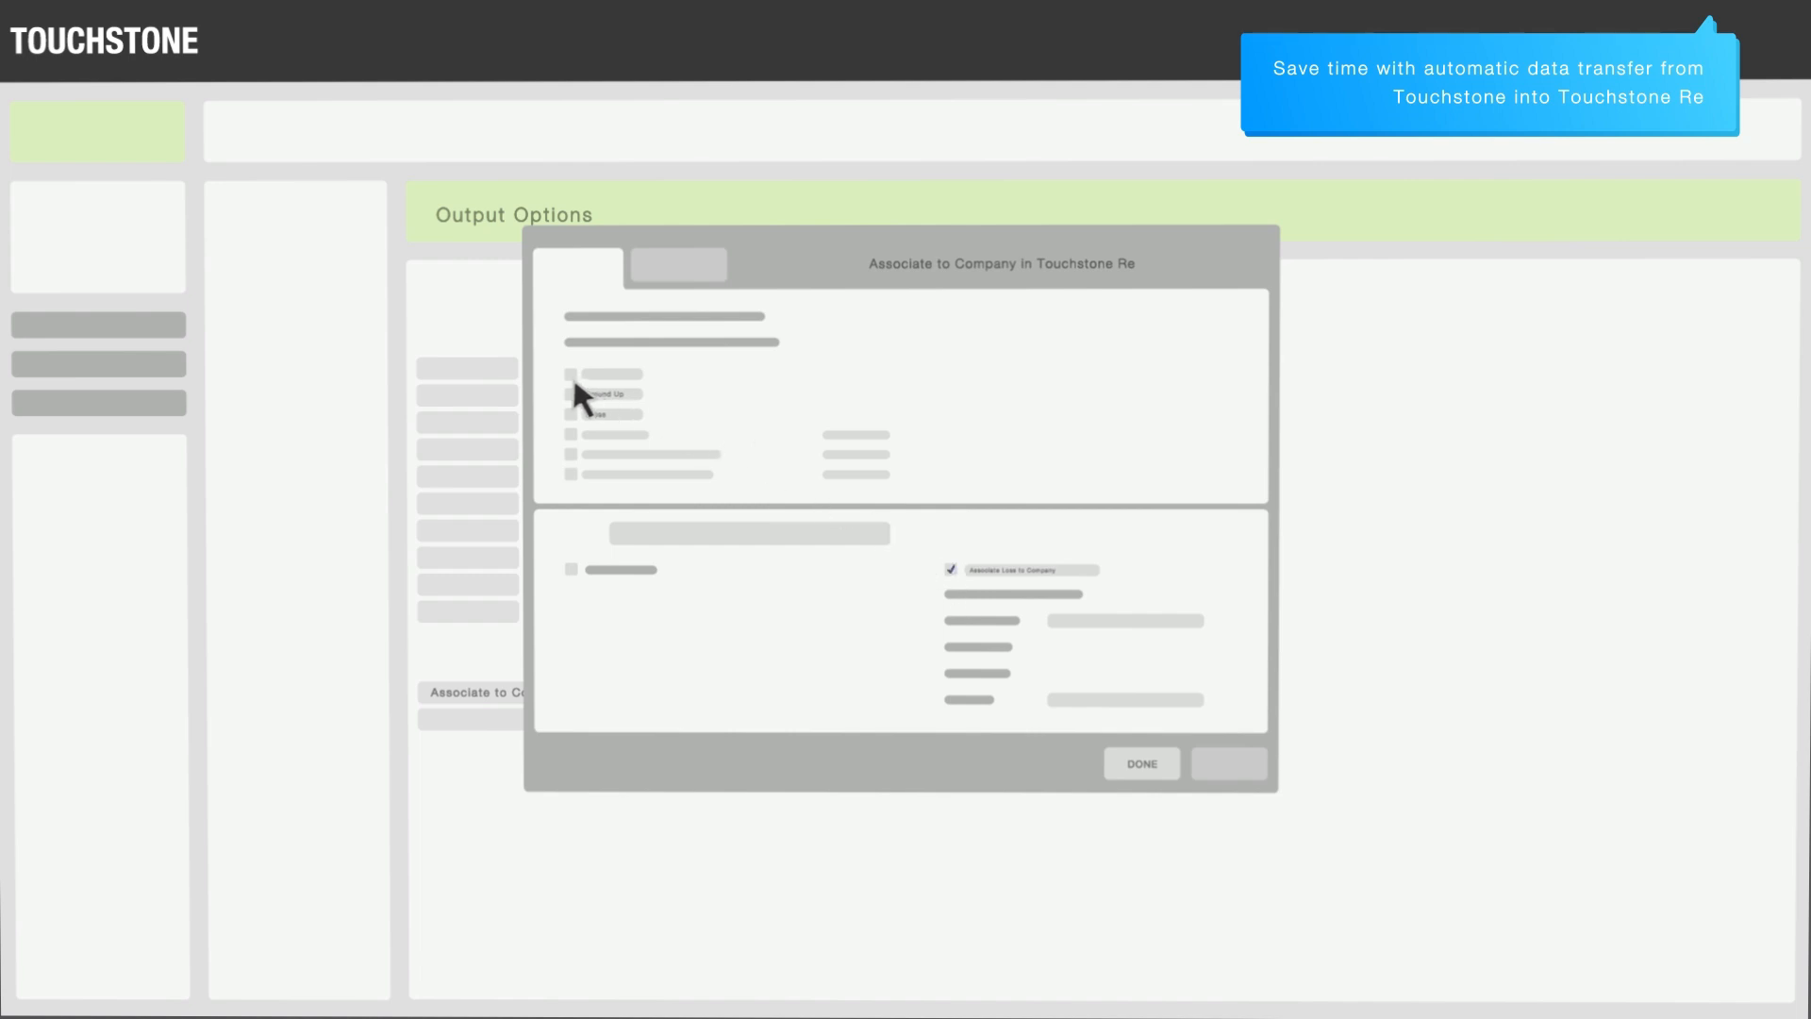
{"action": "left_click", "coordinate": [570, 395]}
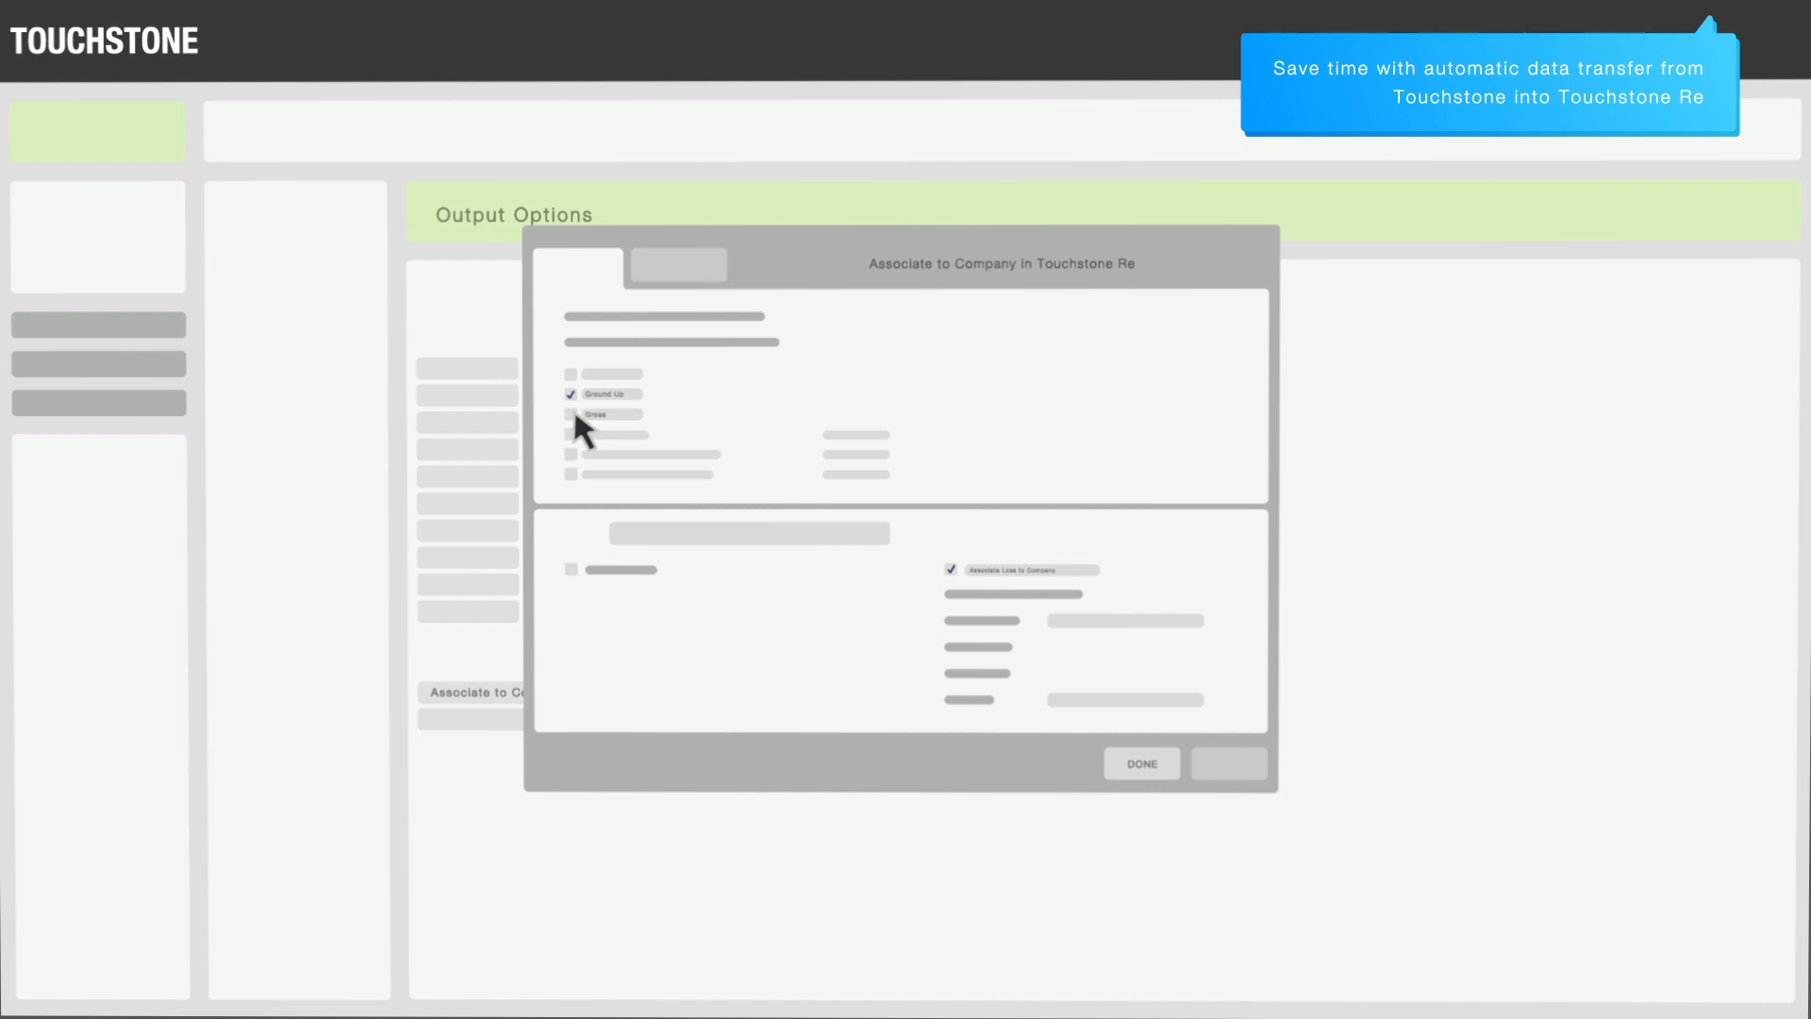
{"action": "left_click", "coordinate": [1139, 763]}
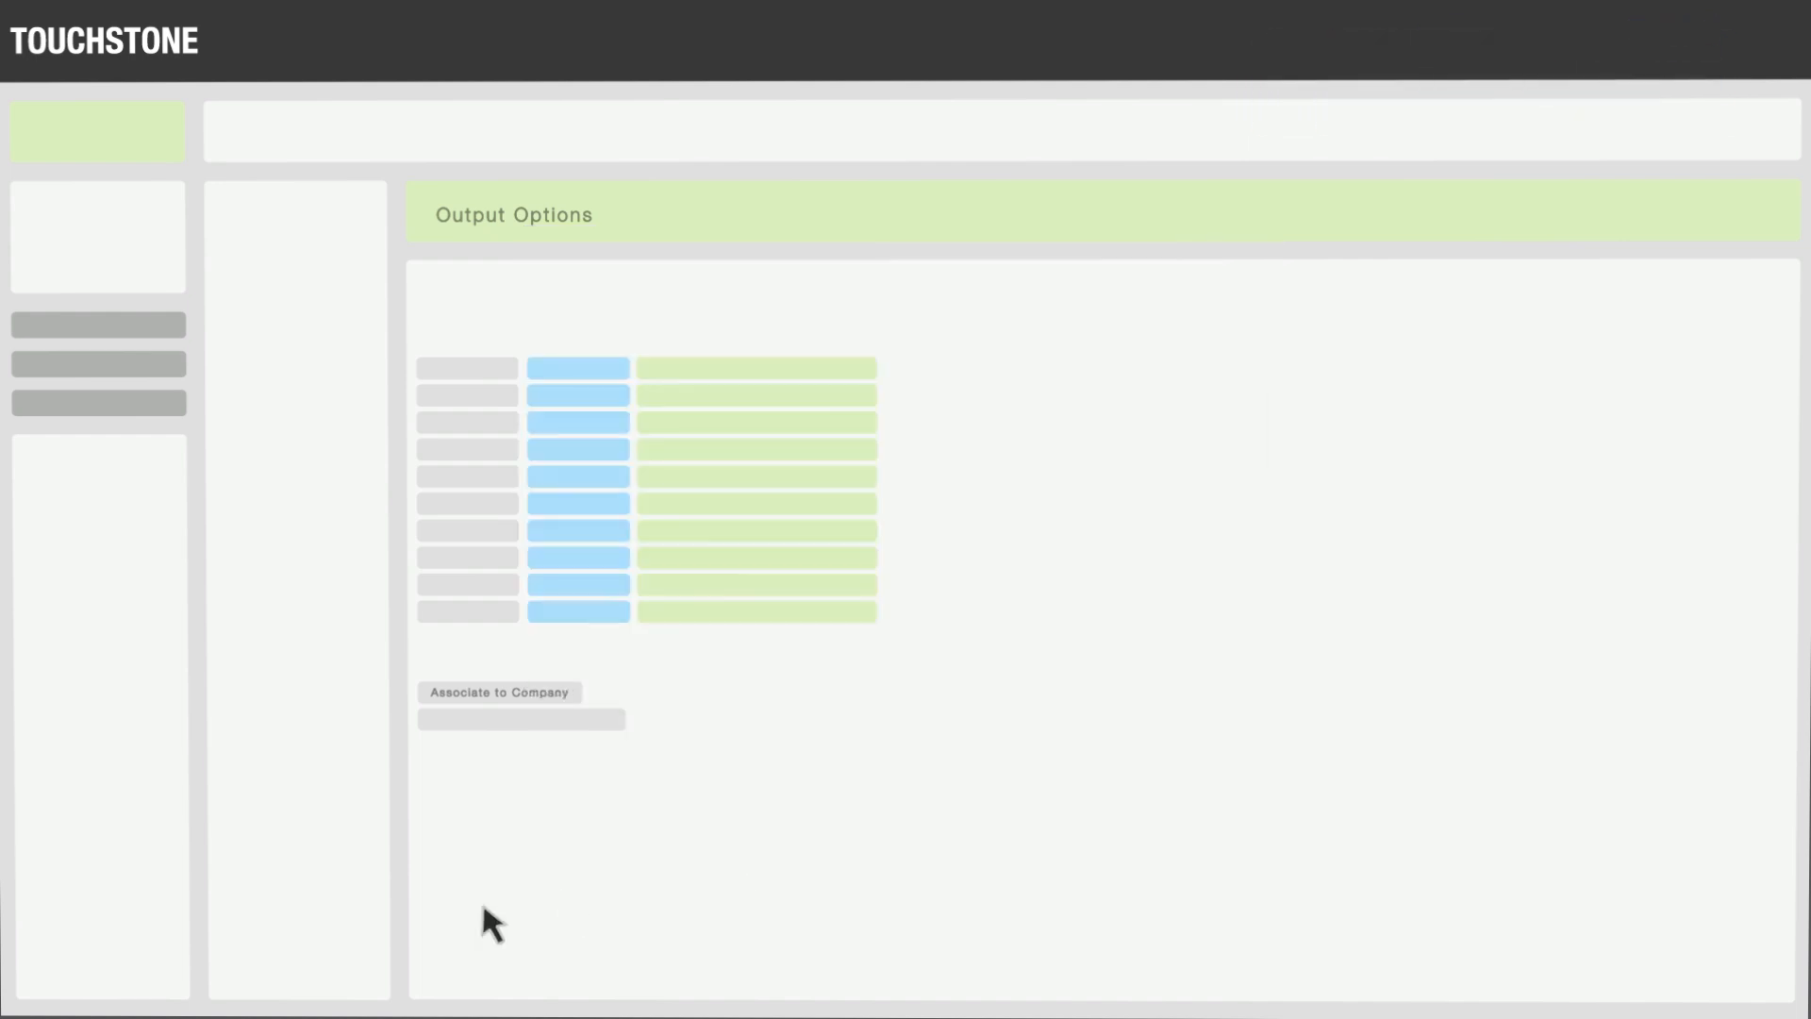